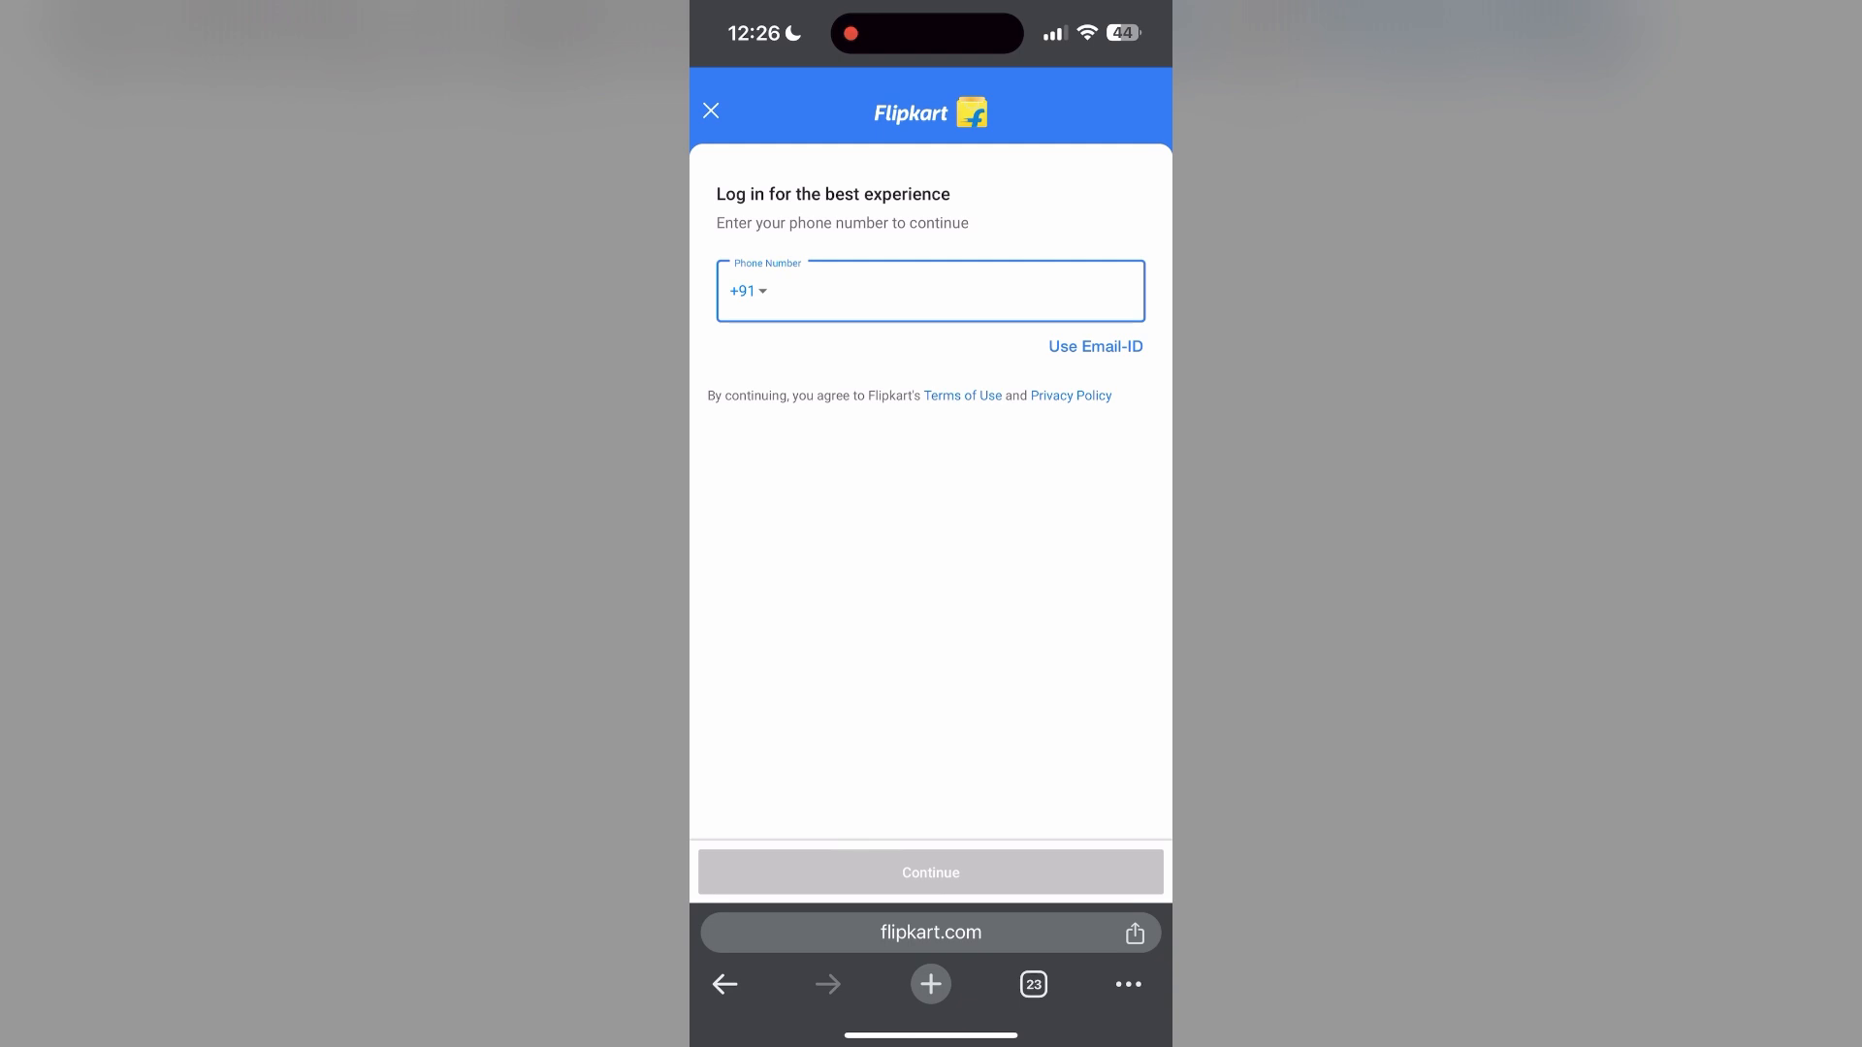
Open Chrome's three-dot options menu over the Flipkart login page
click(1125, 983)
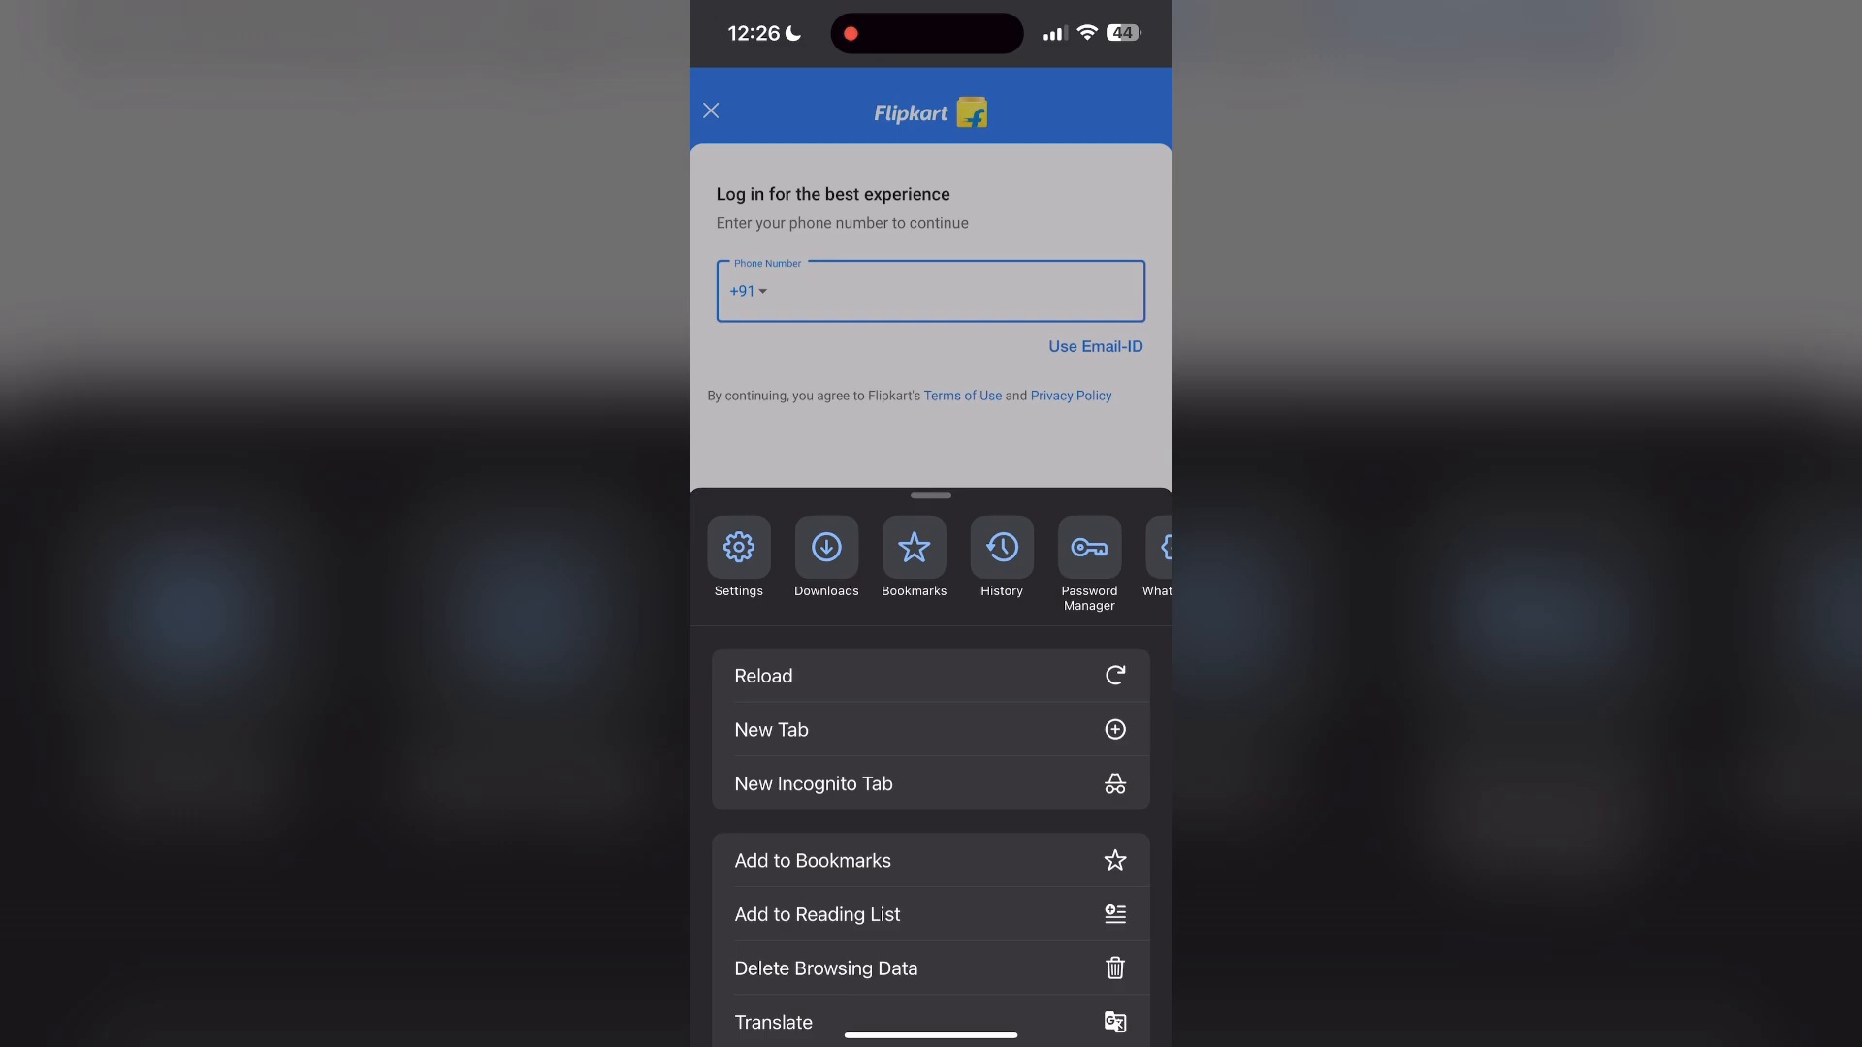
From History, open Delete Browsing Data and set the time range to All Time
click(1001, 554)
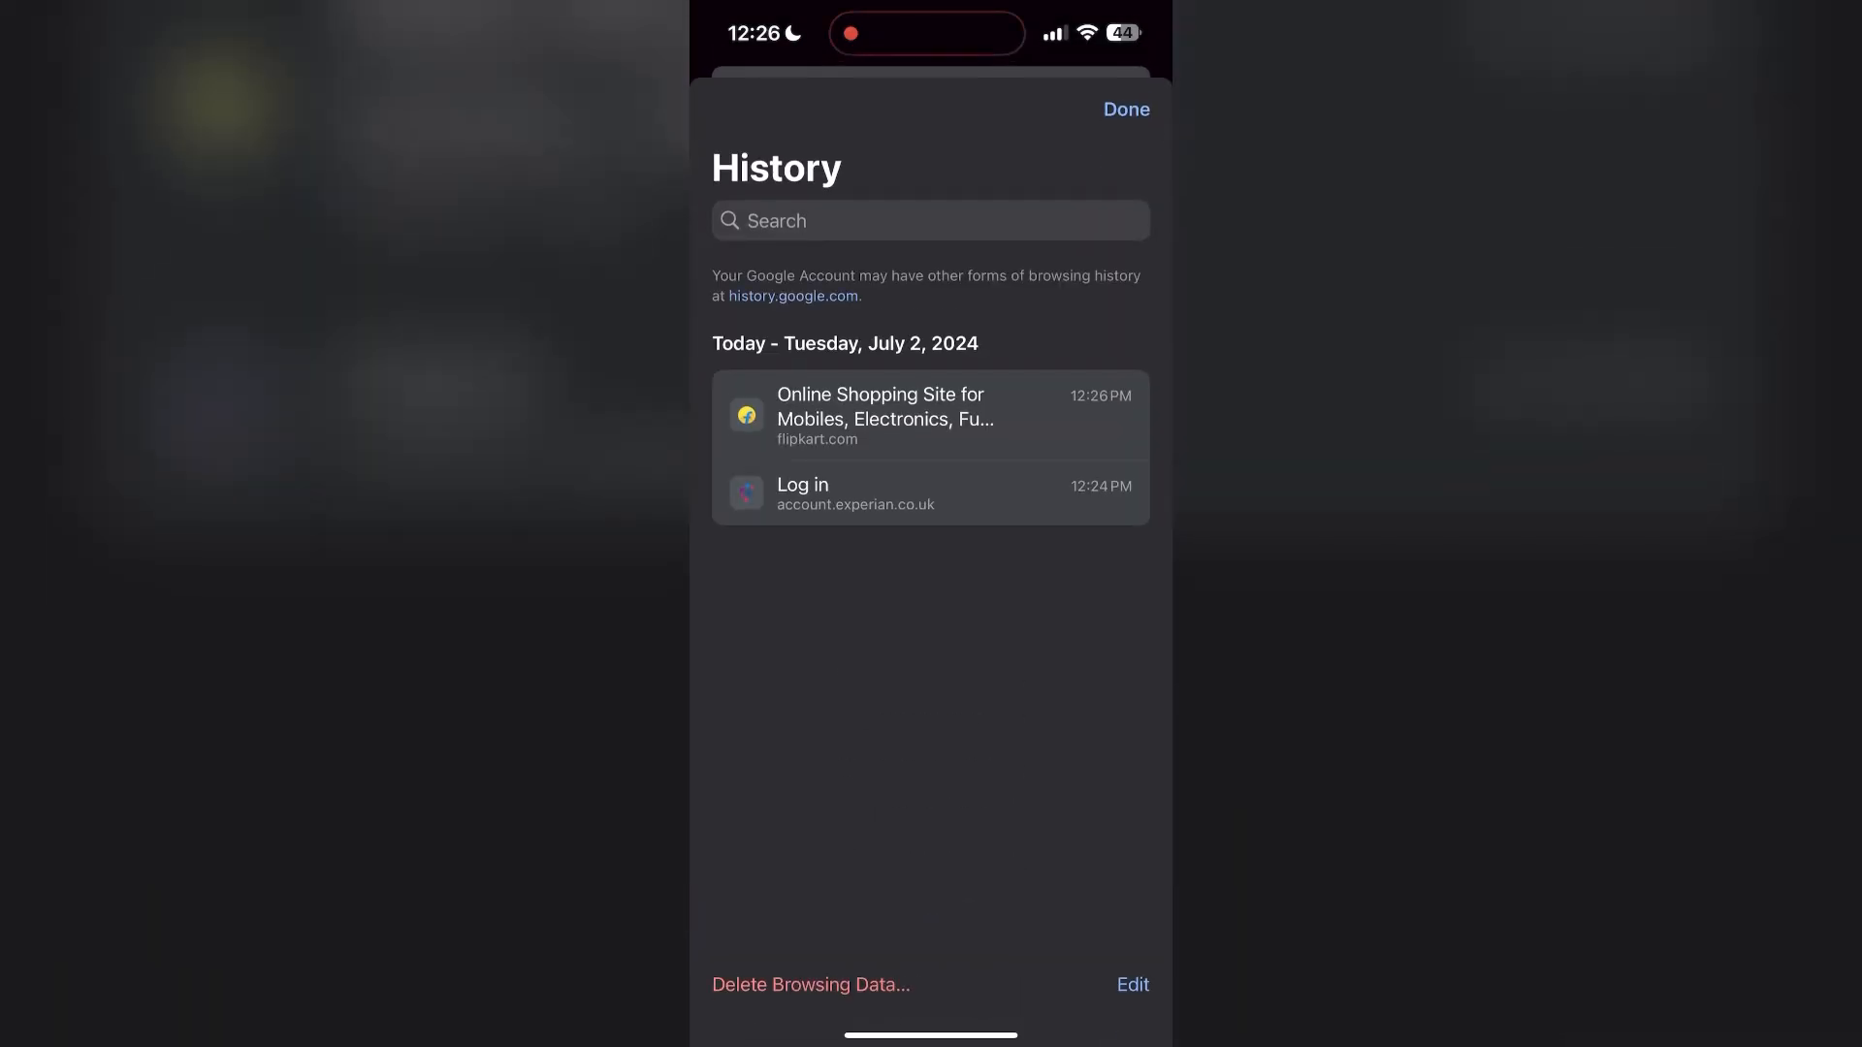
click(809, 984)
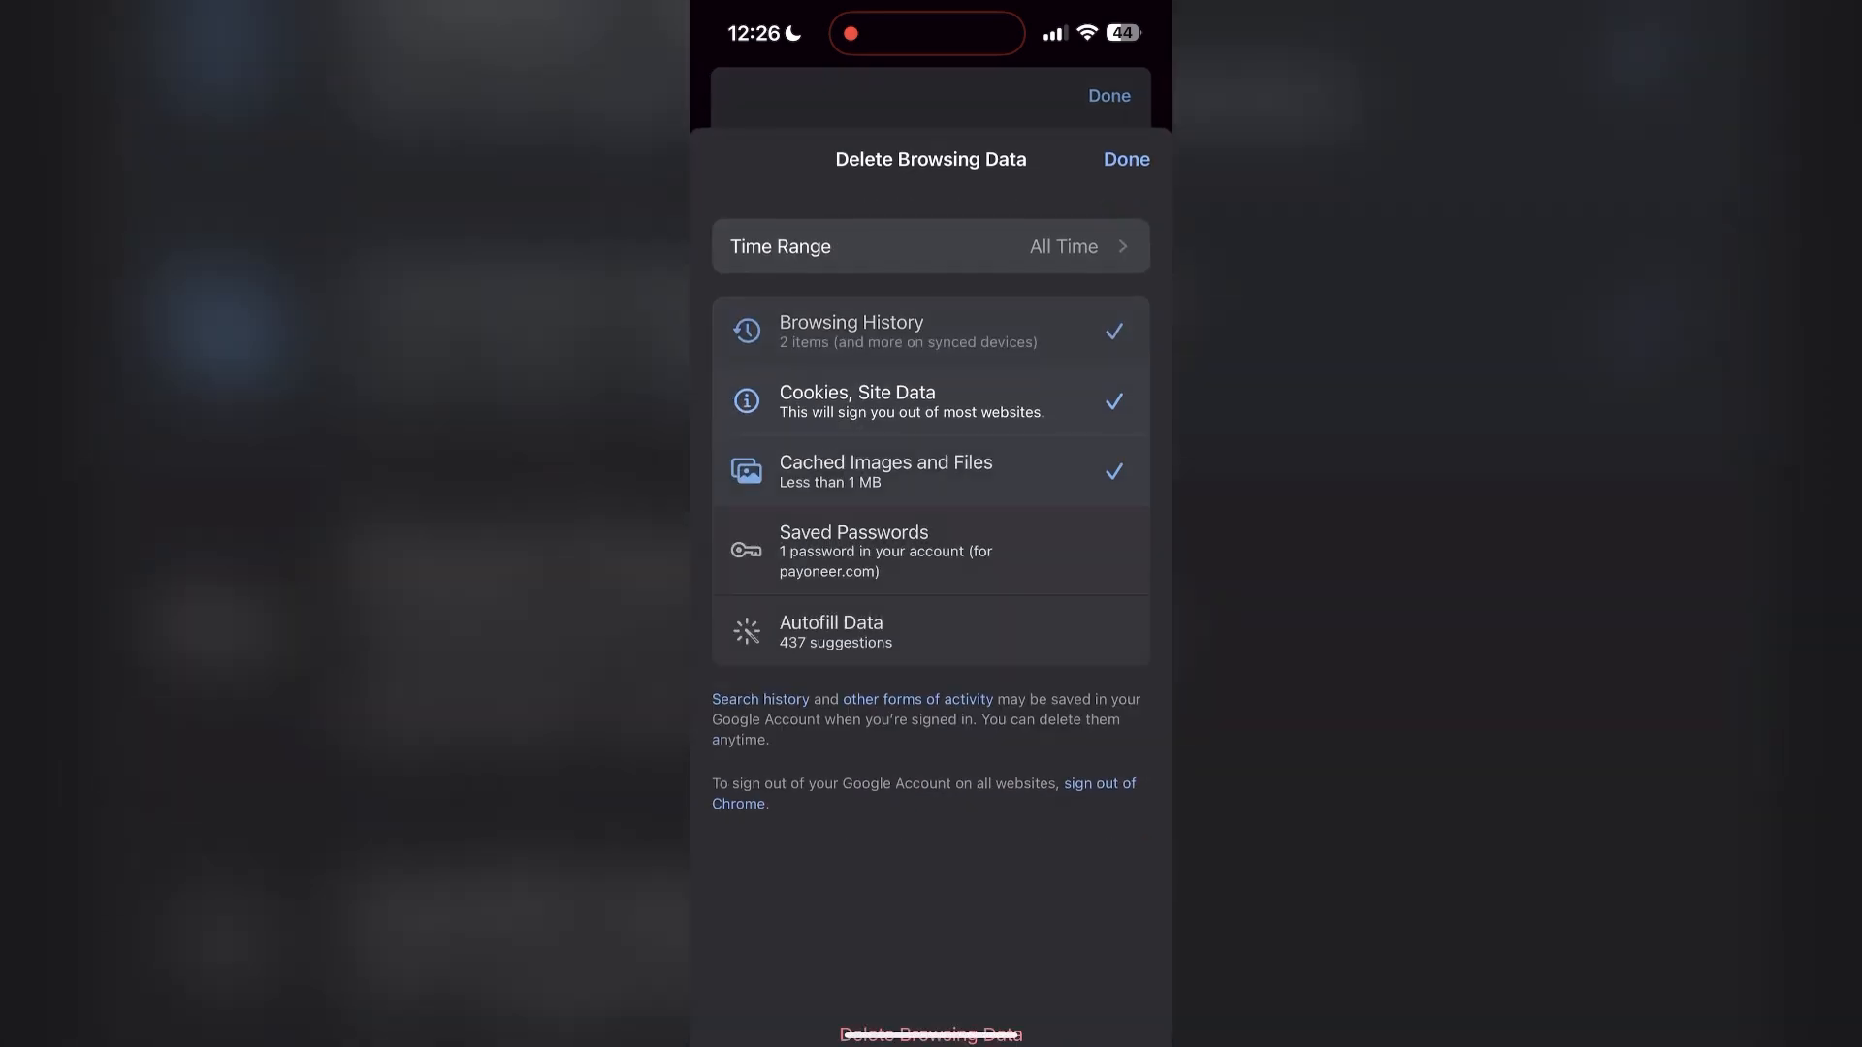
click(930, 246)
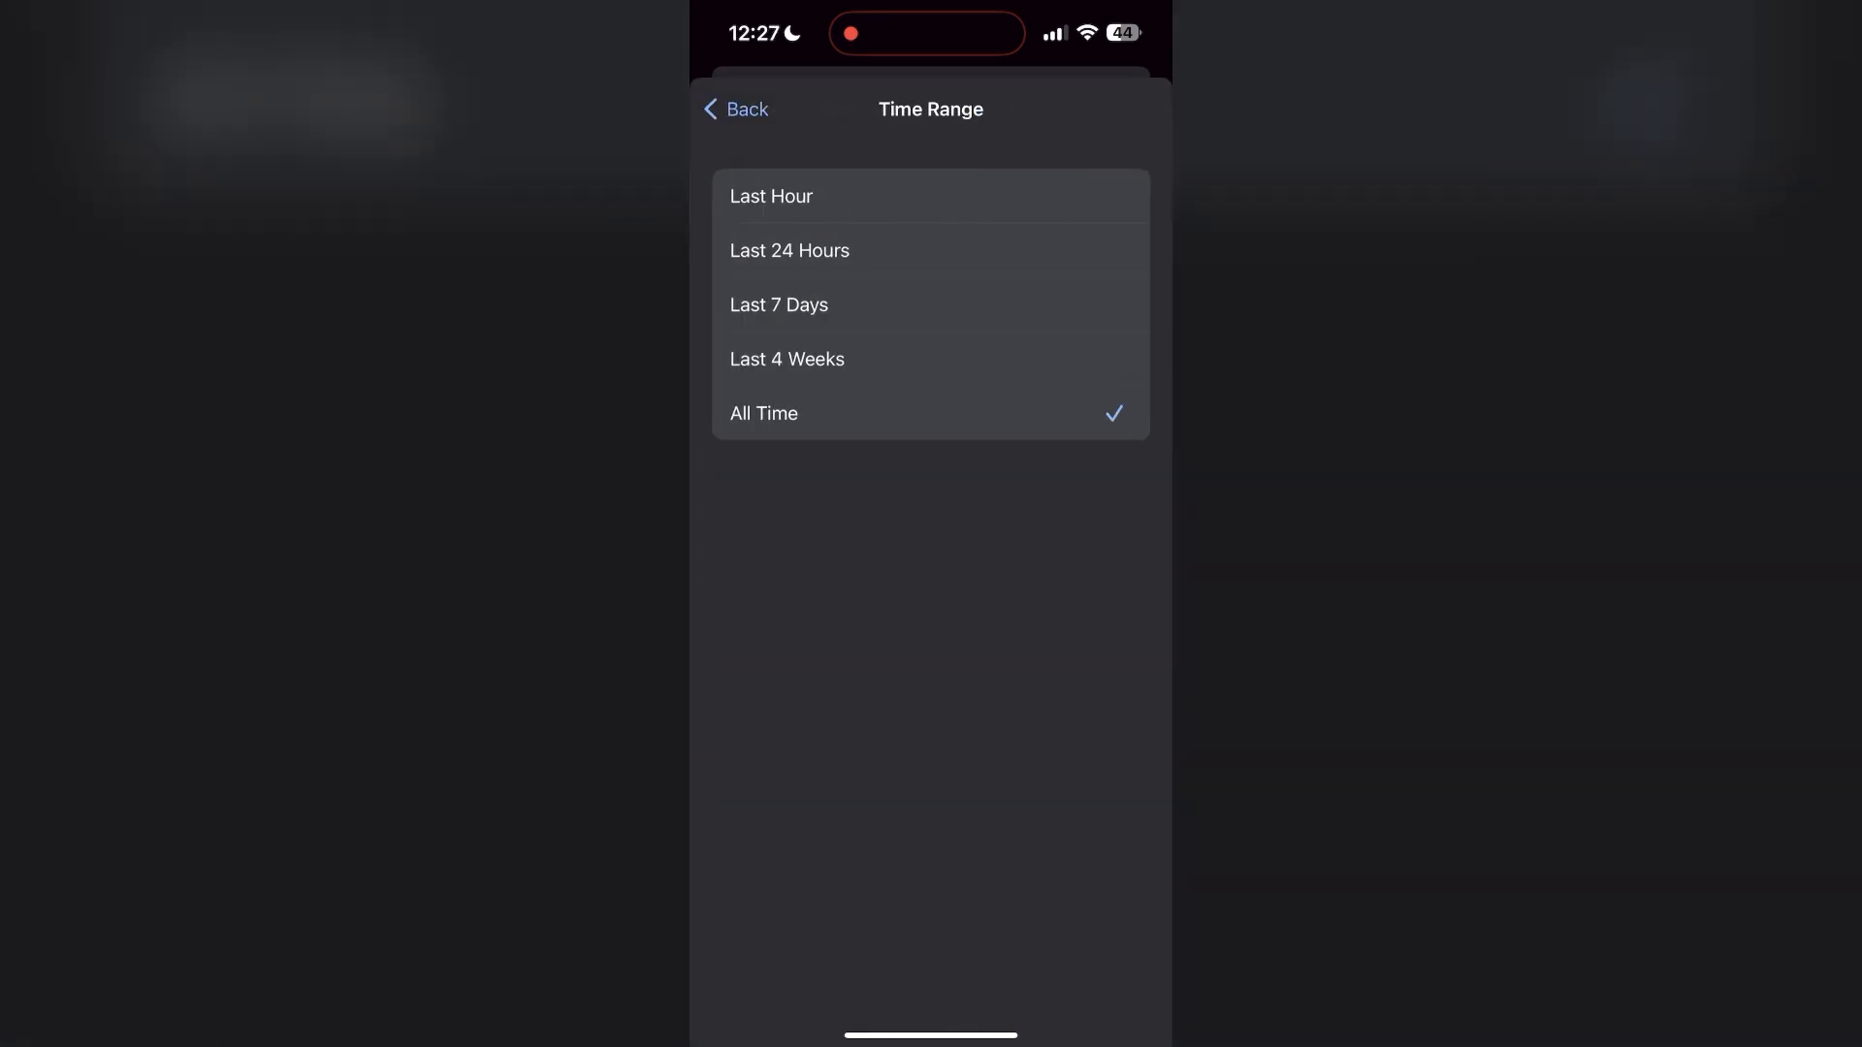
click(735, 109)
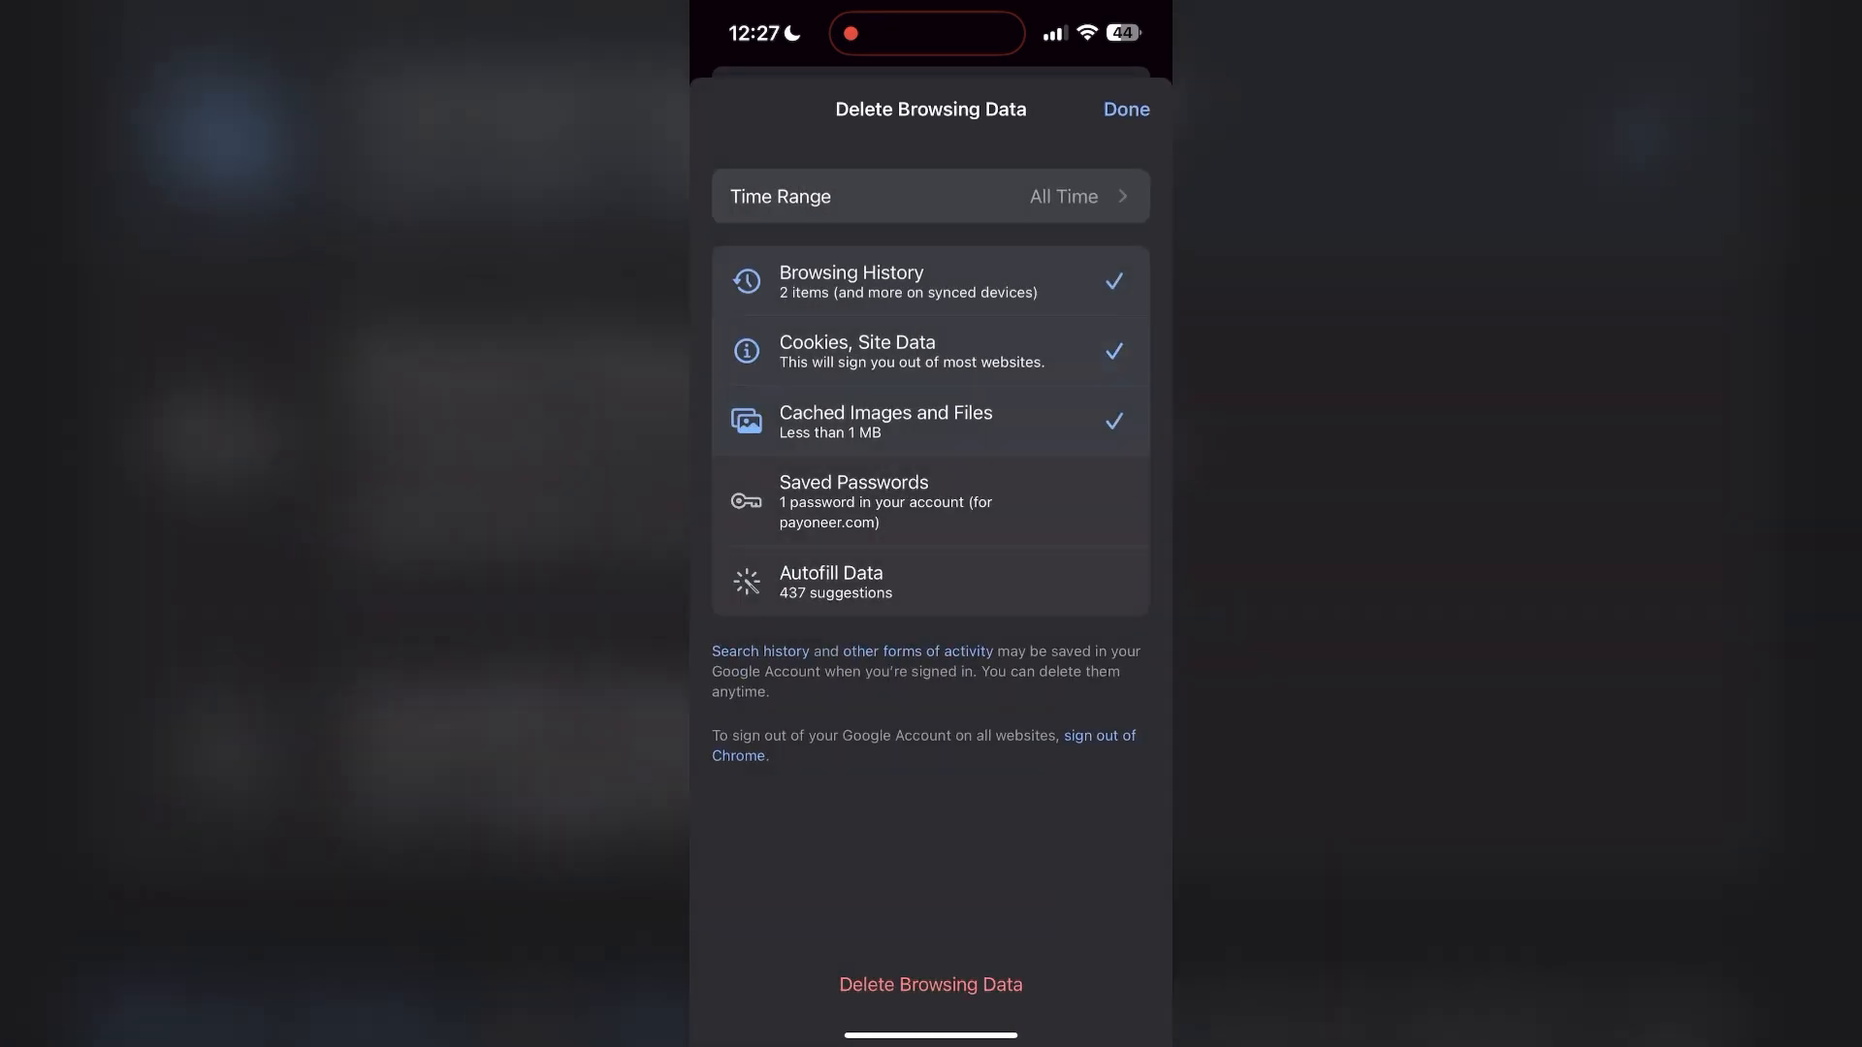
Delete the checked history, cookies and cache, then leave Chrome for the home screen
click(930, 983)
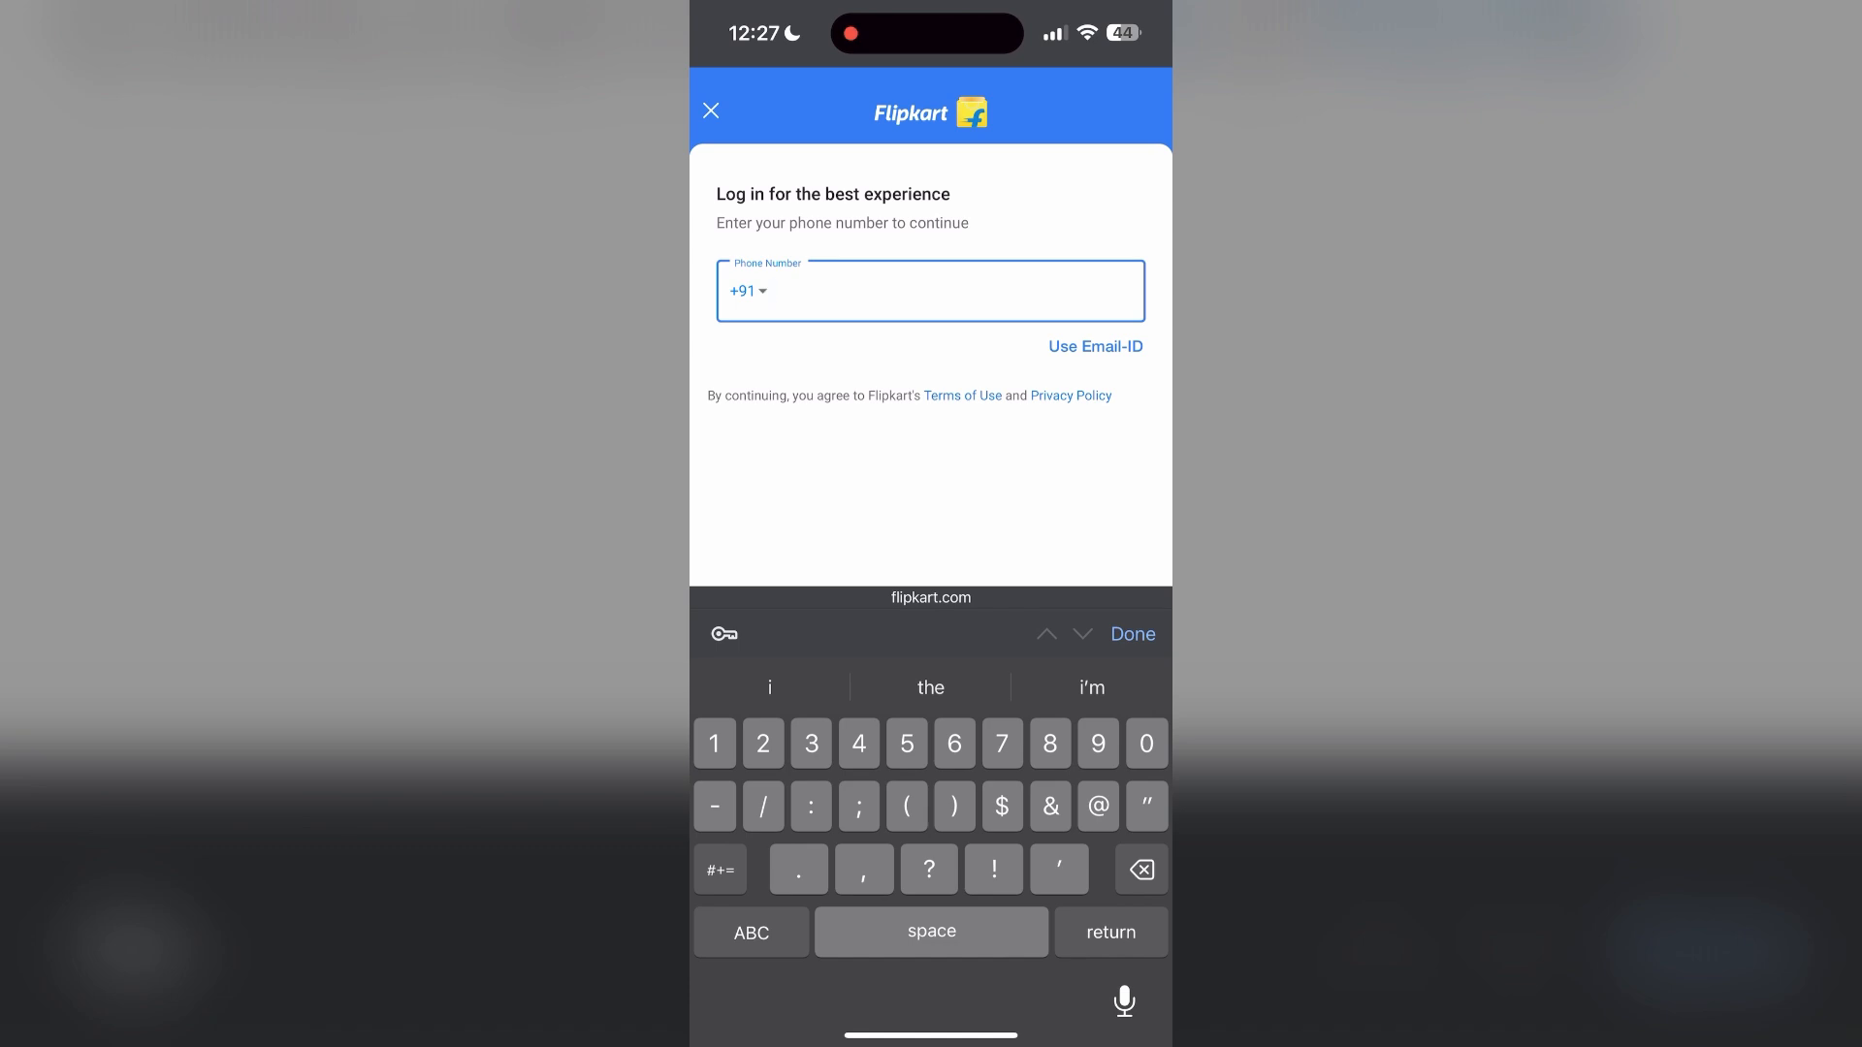
click(710, 110)
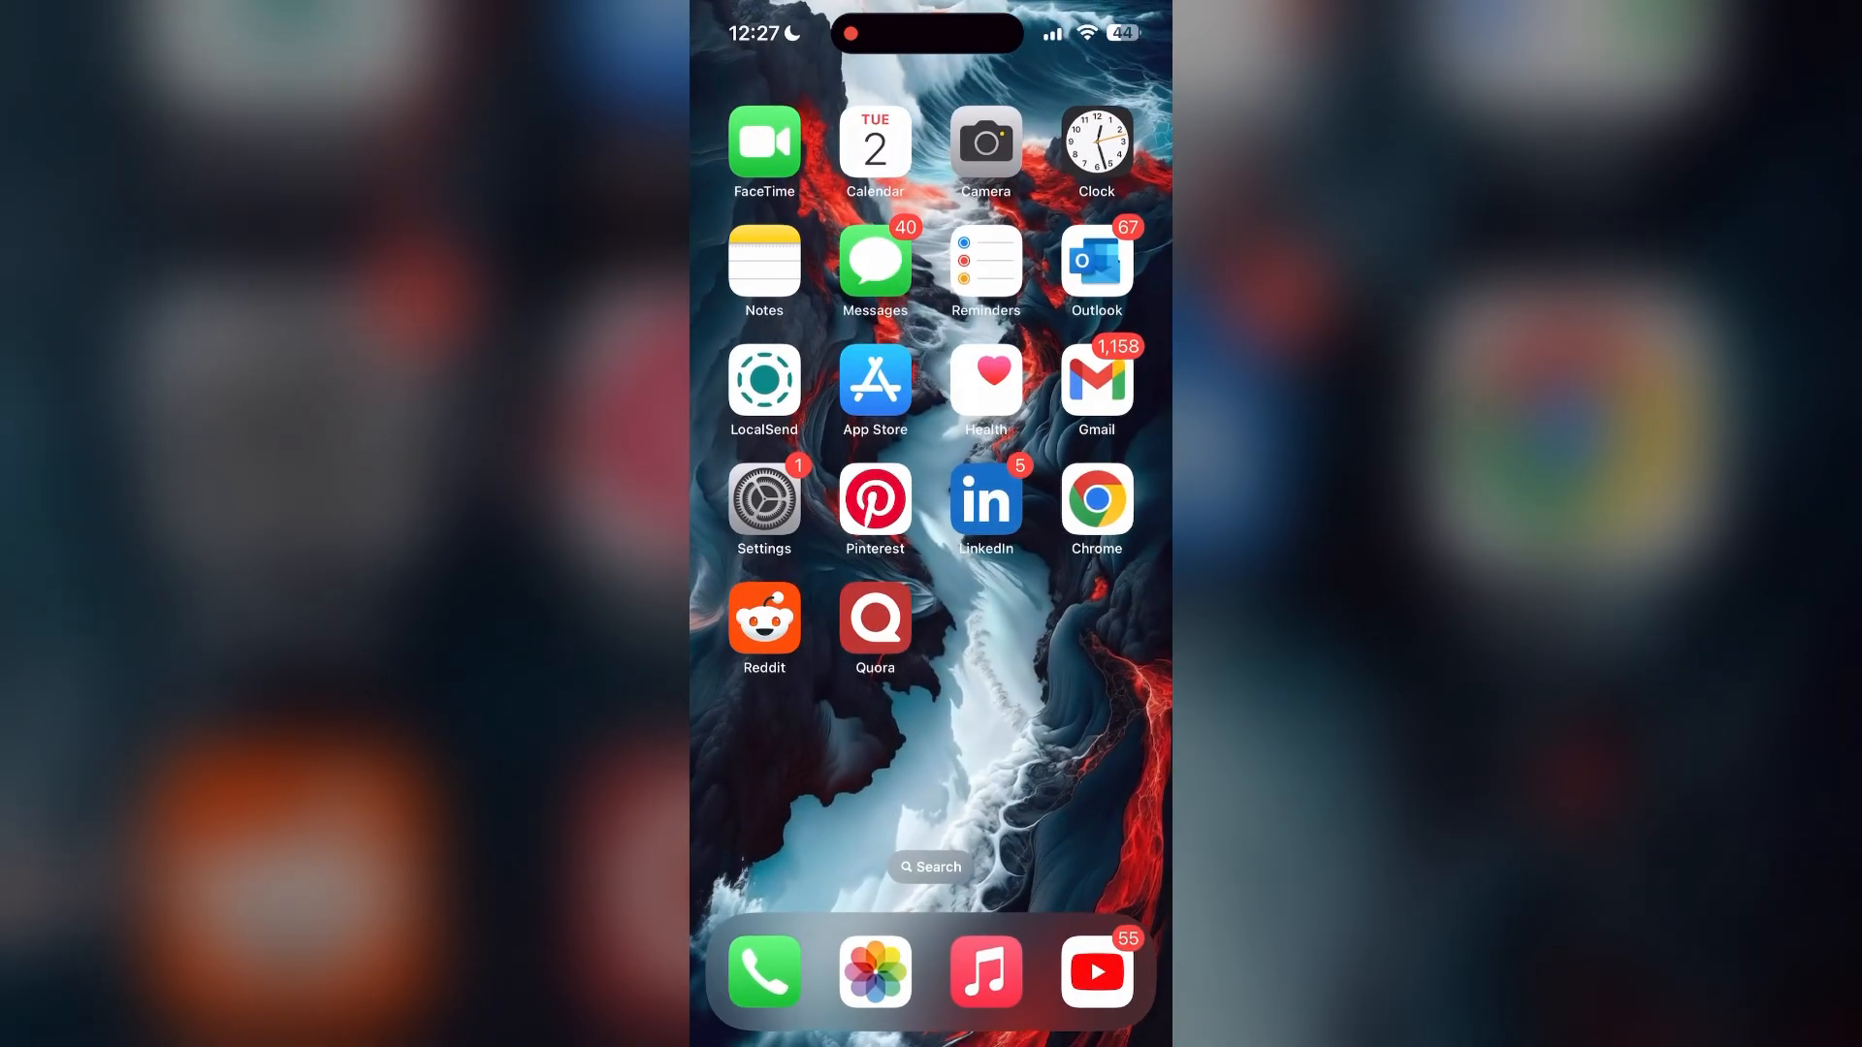